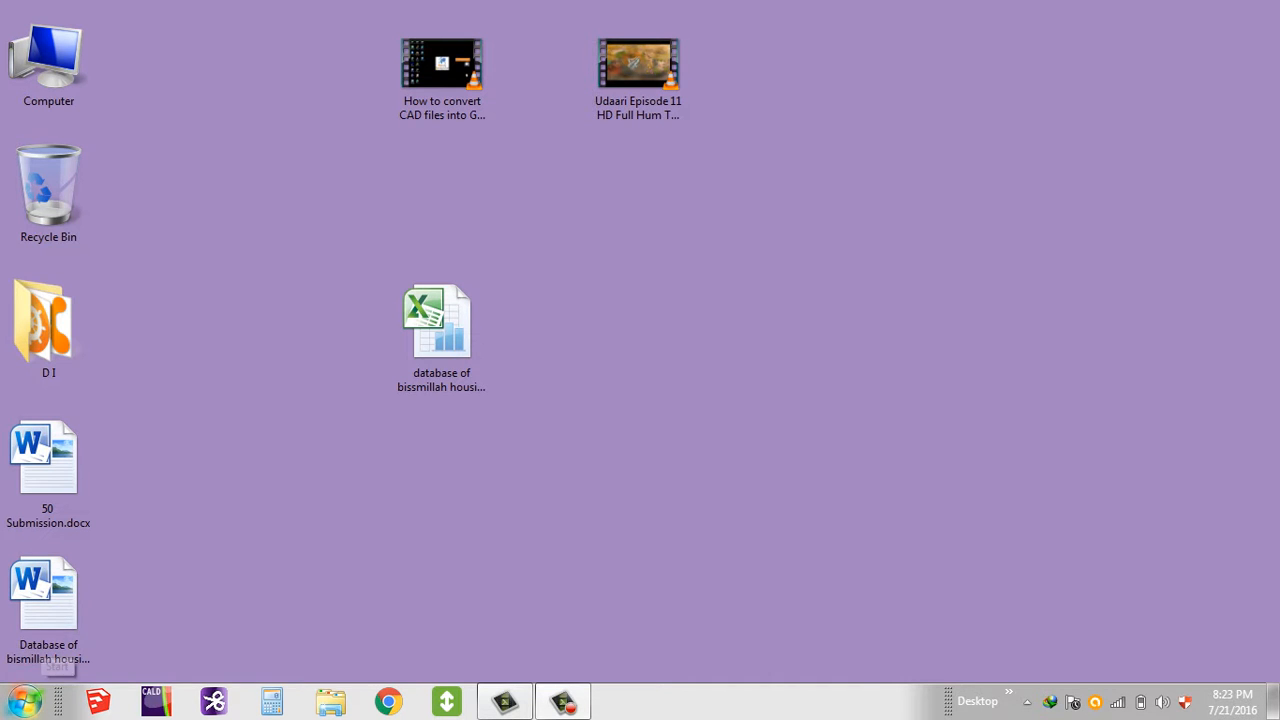
Bring up Paint holding the pasted desktop screenshot and open the Paint menu.
click(18, 699)
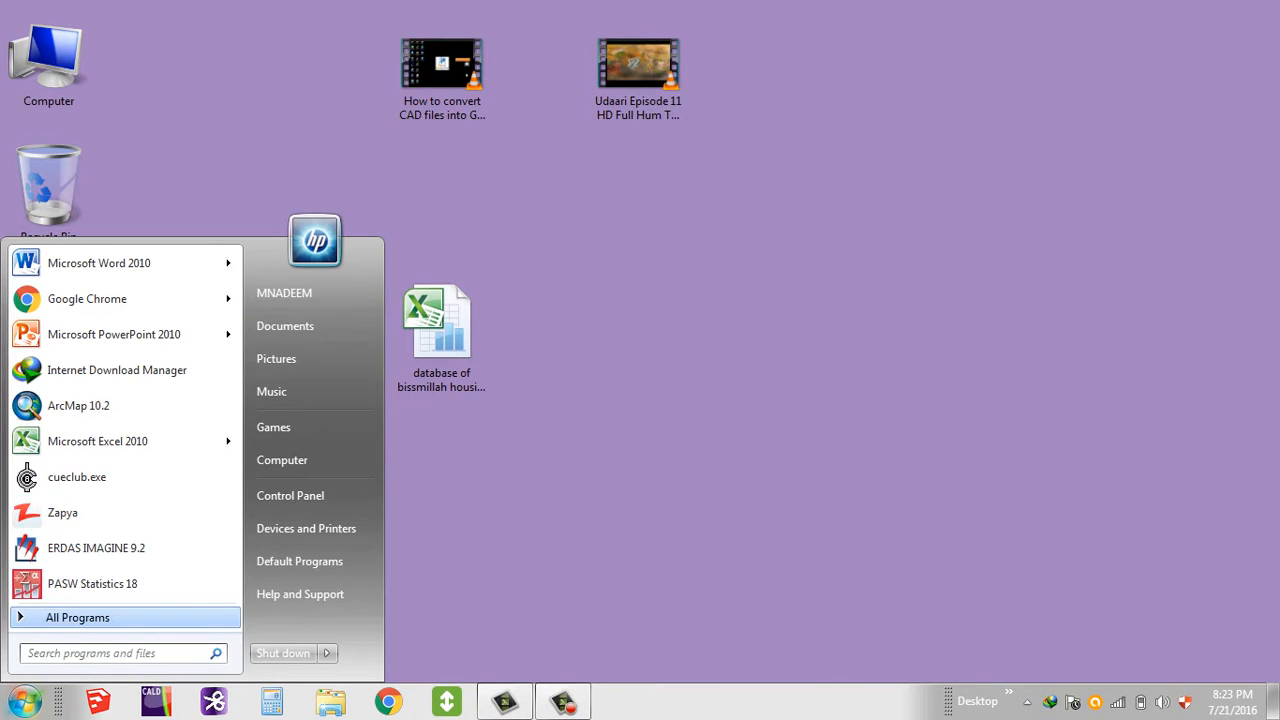
click(77, 617)
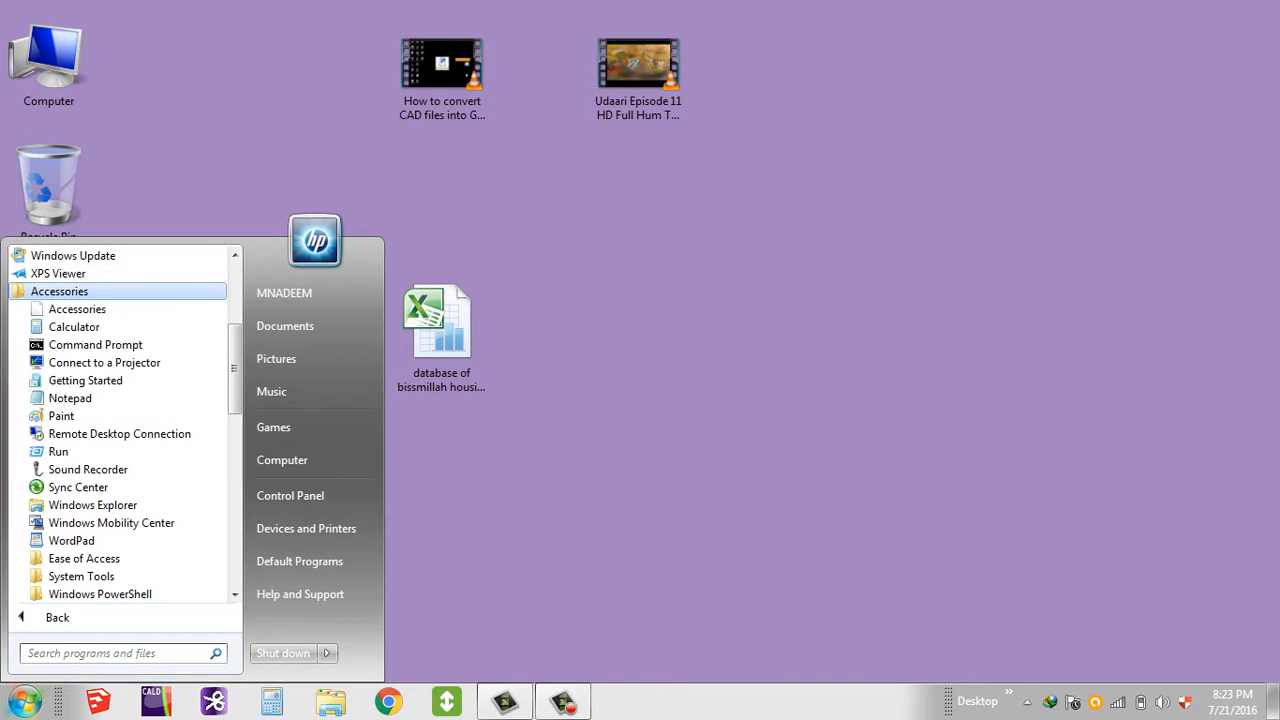
mouse_move(61, 415)
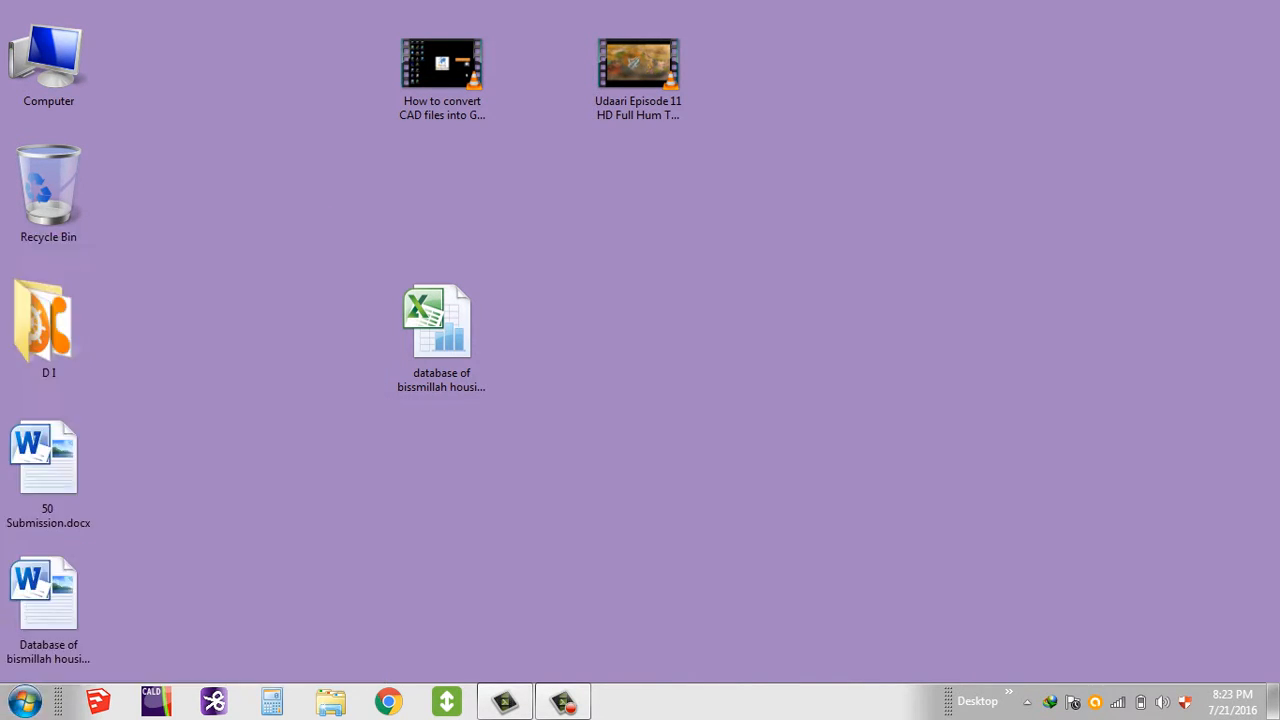
click(620, 700)
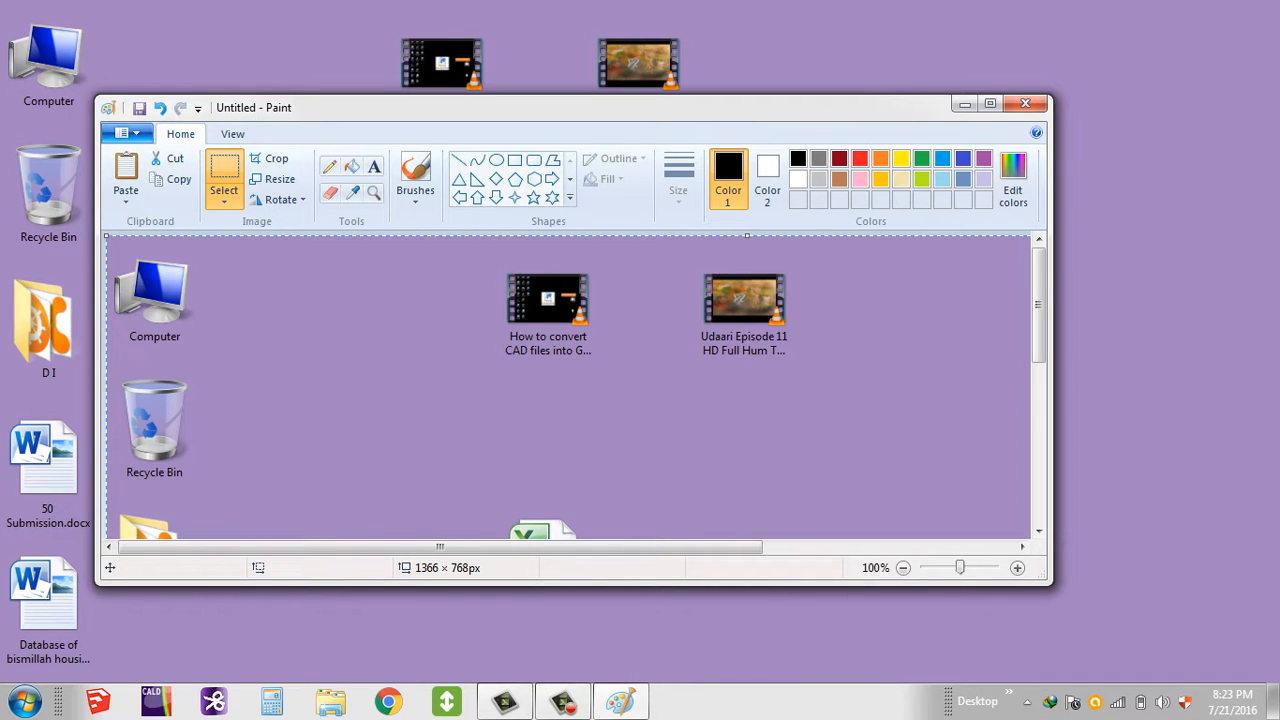
click(122, 133)
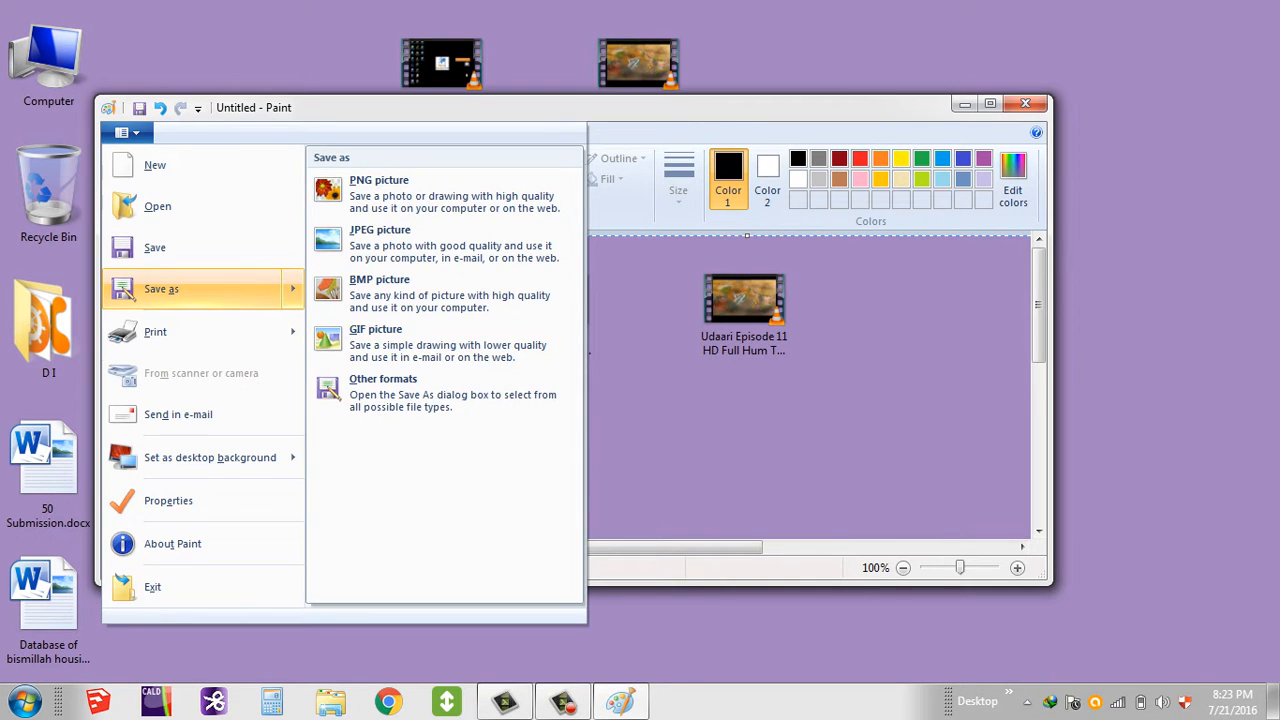
Start Save as, target the Software (G:) drive and enter file name gfgfg.
click(379, 190)
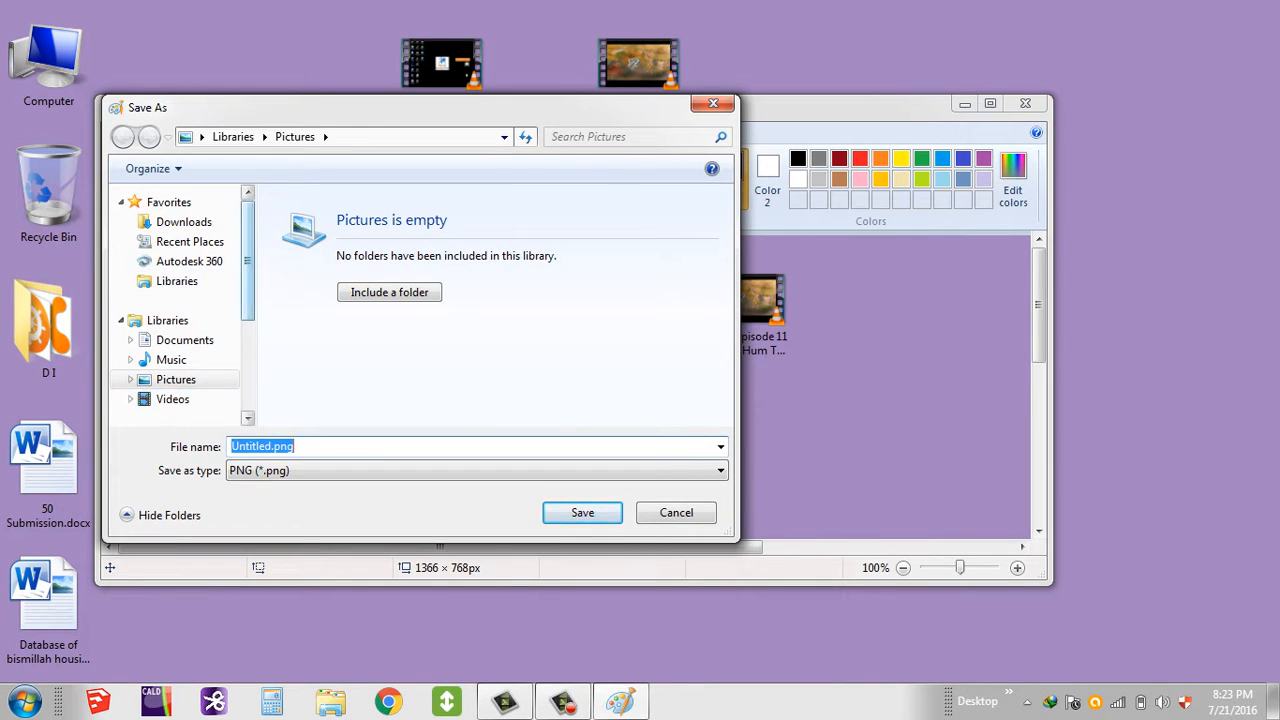
scroll(down, 3)
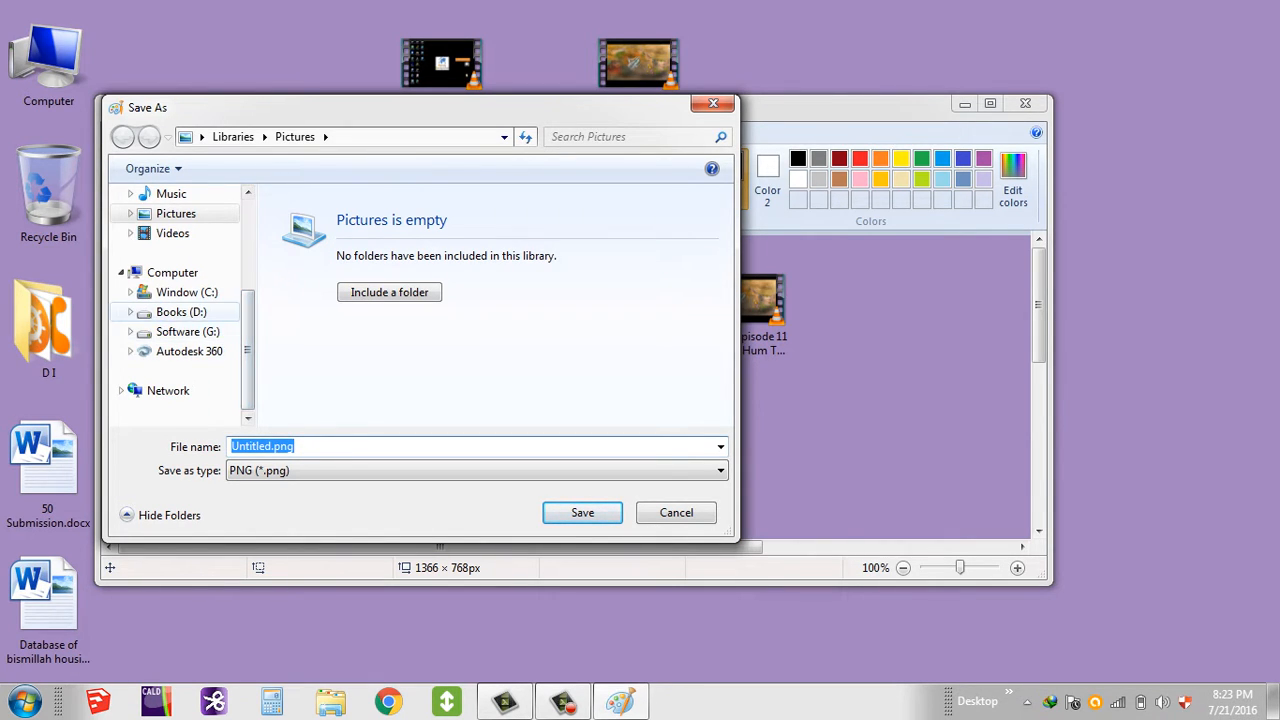
click(187, 331)
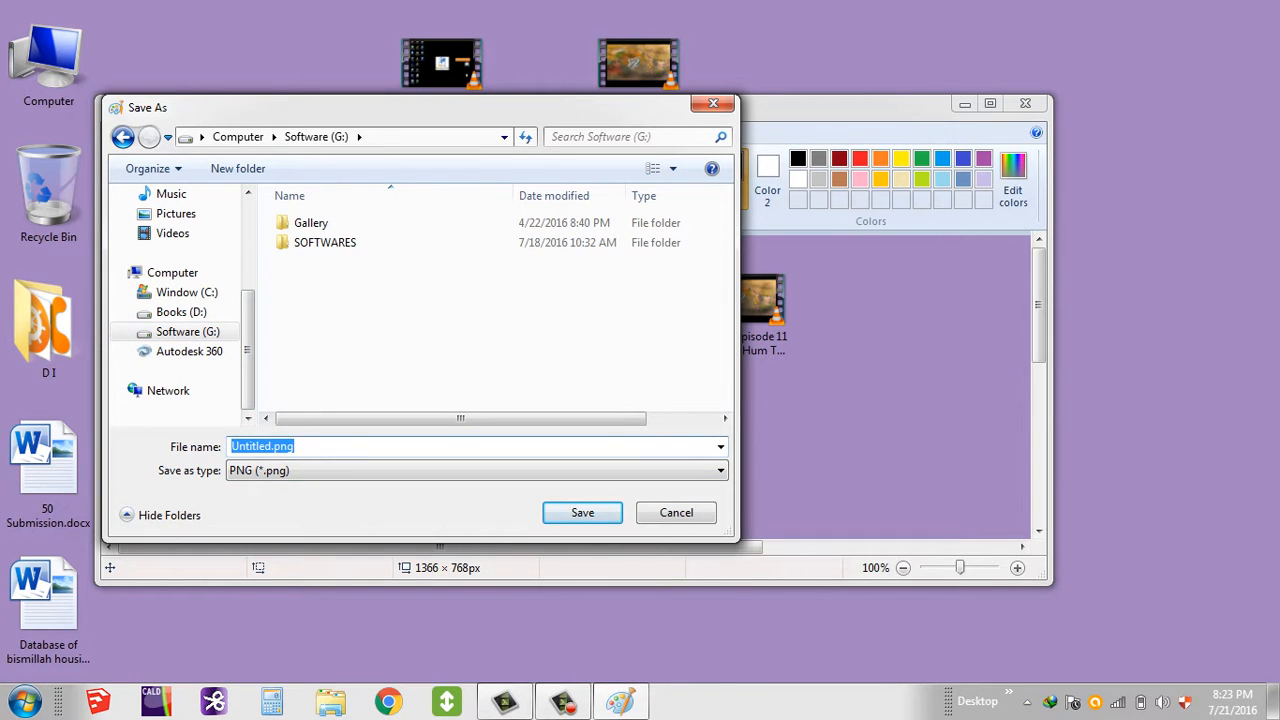
text(gfgfg)
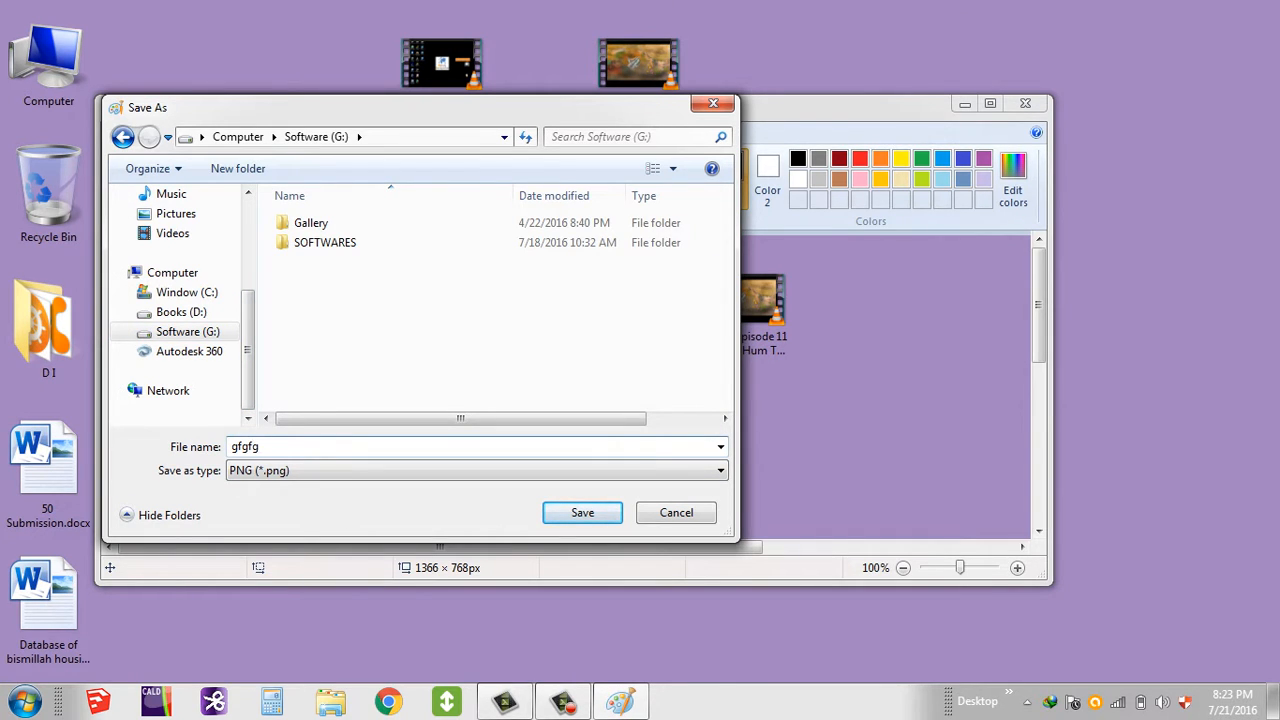
Set the save type to JPEG and save the image as gfgfg.jpg.
click(716, 470)
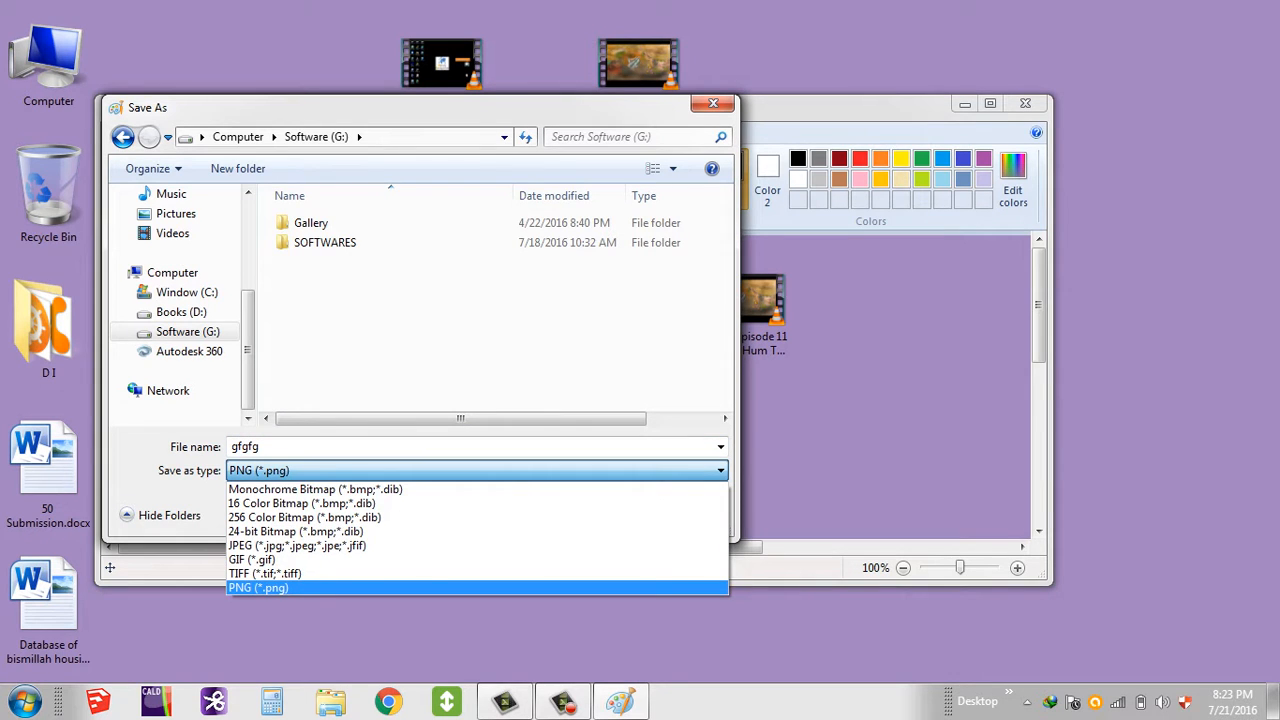
mouse_move(297, 545)
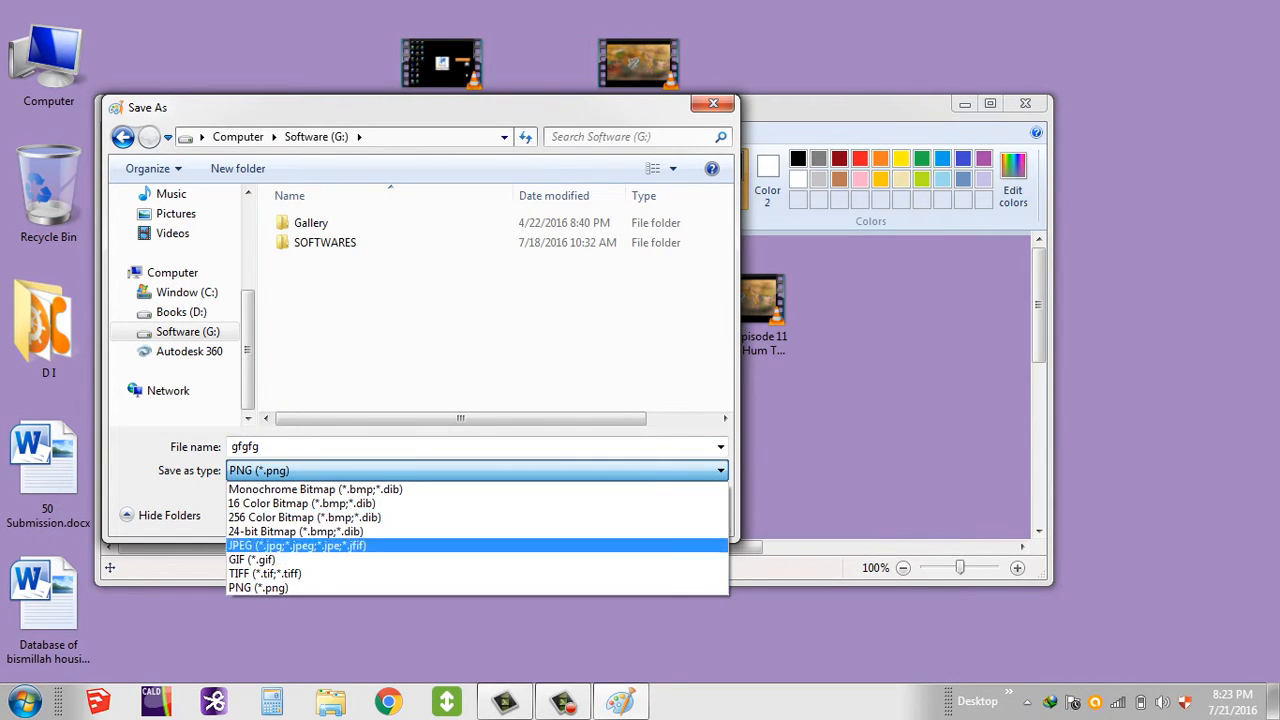
click(296, 545)
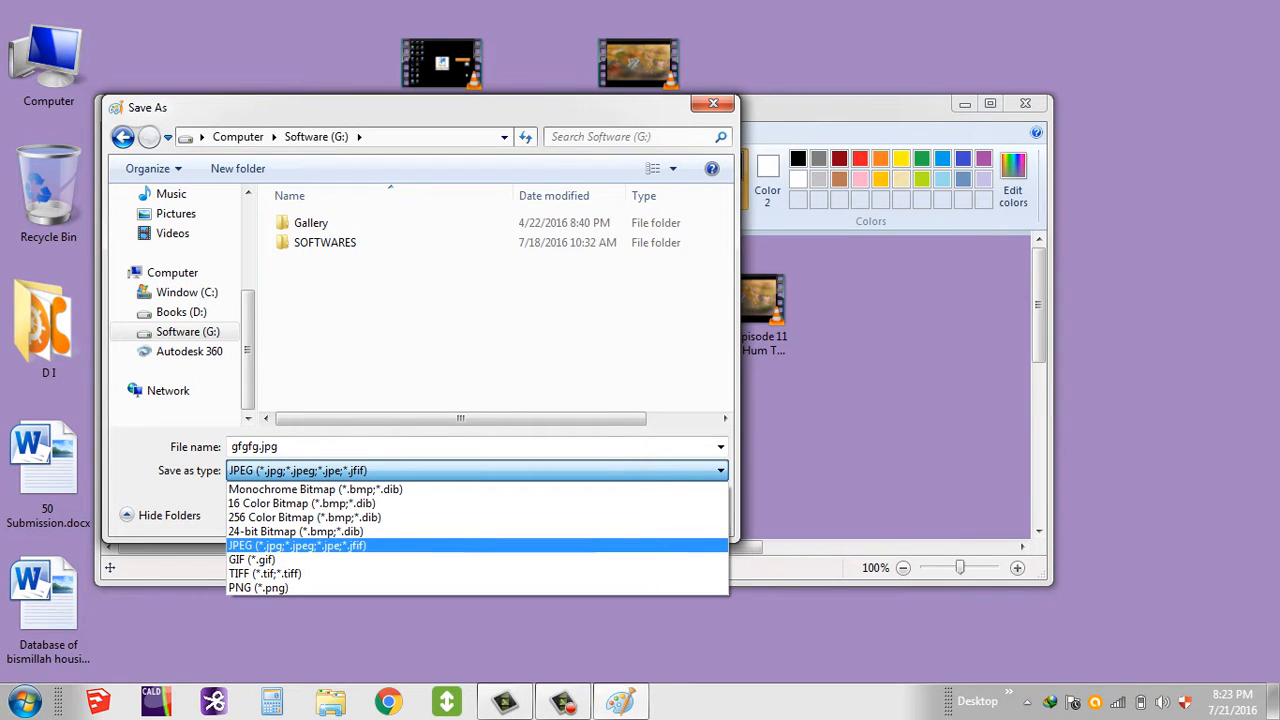
click(296, 545)
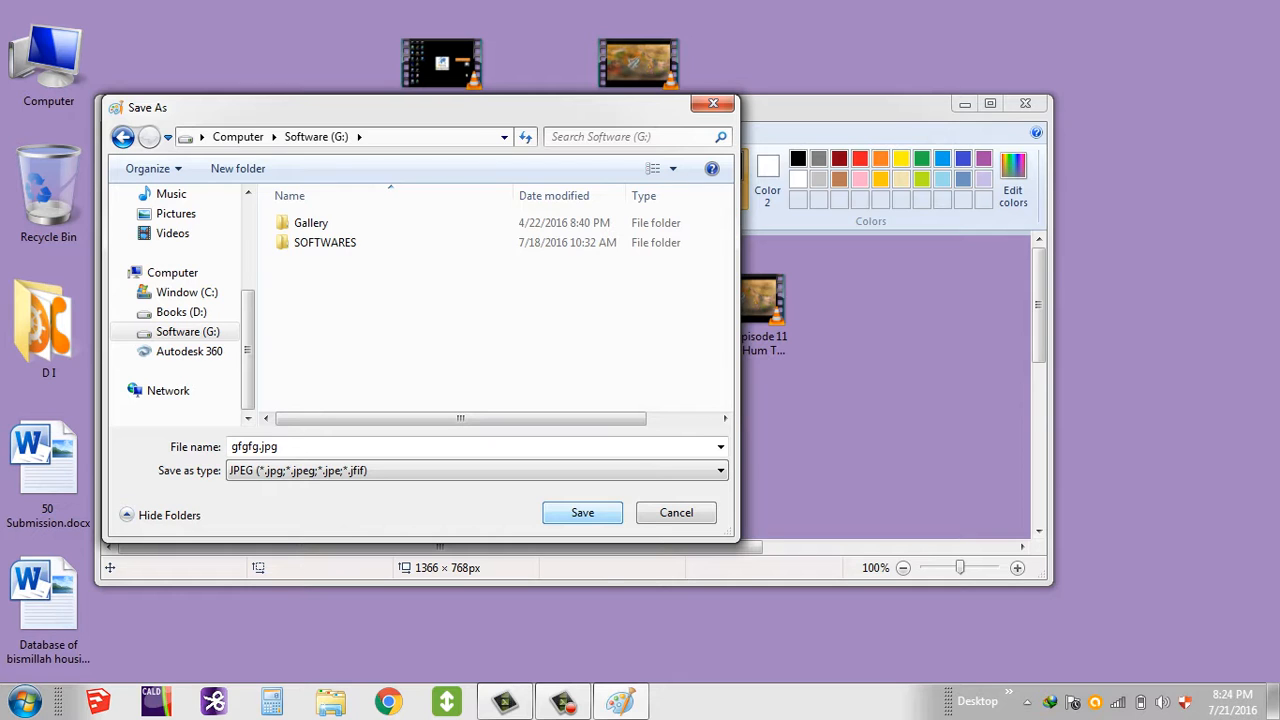
click(582, 512)
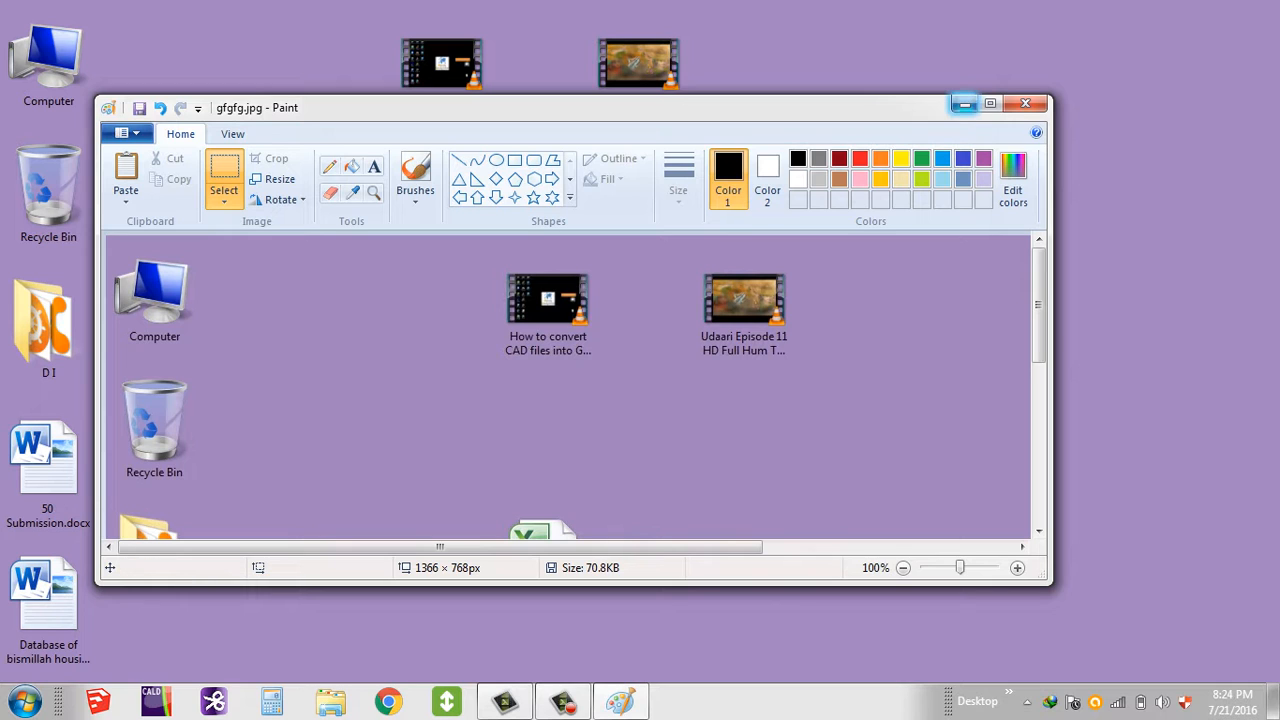
mouse_move(963, 103)
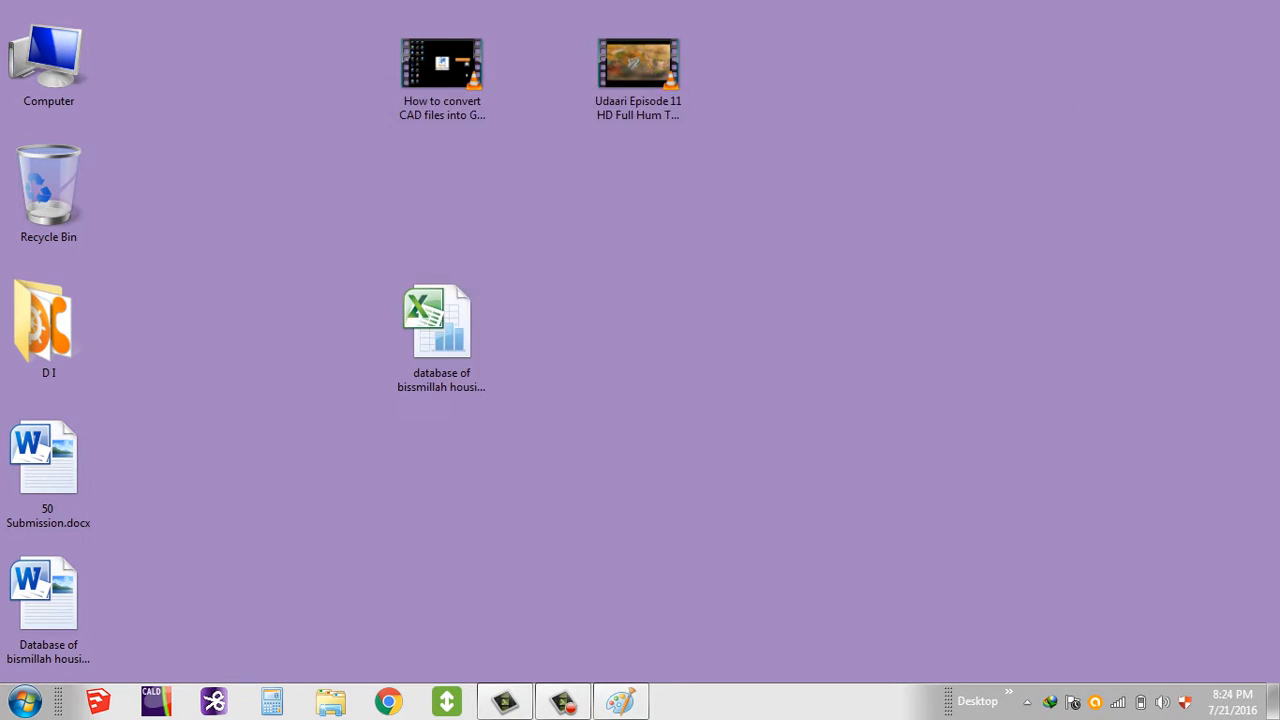
mouse_move(48, 55)
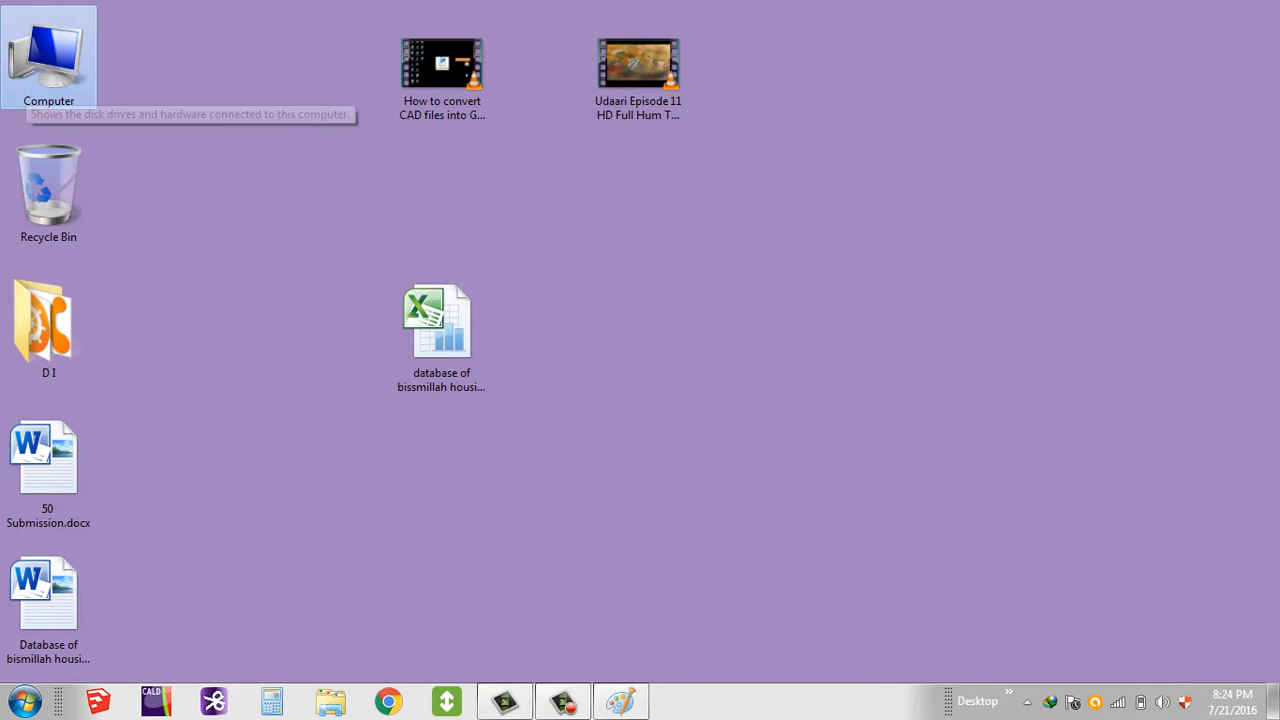
Open Computer and browse into the Software (G:) drive.
double_click(48, 55)
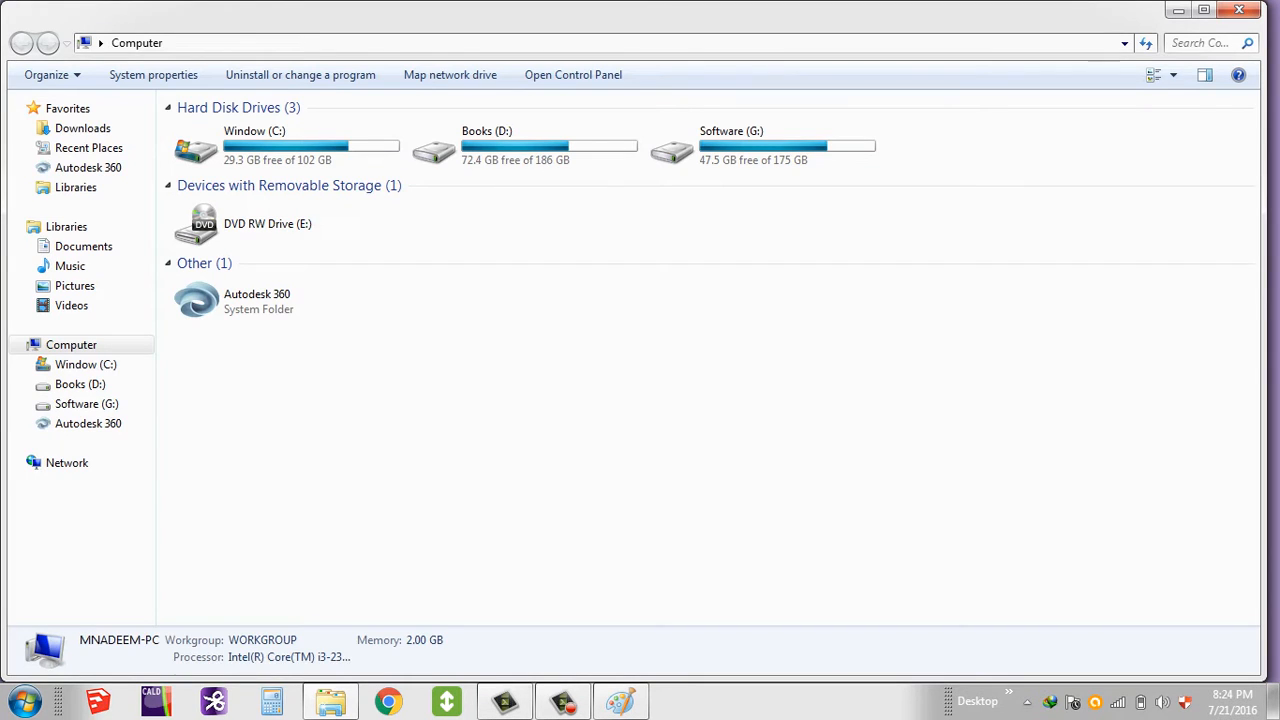
click(762, 145)
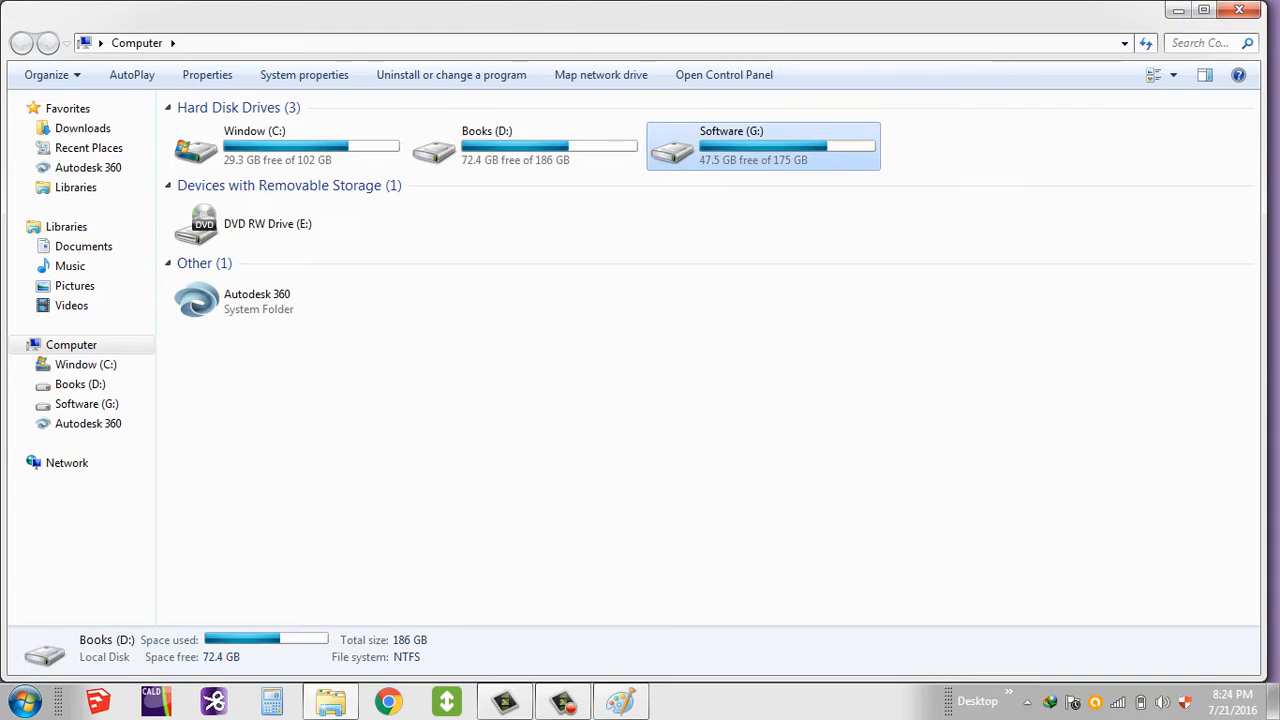
double_click(762, 145)
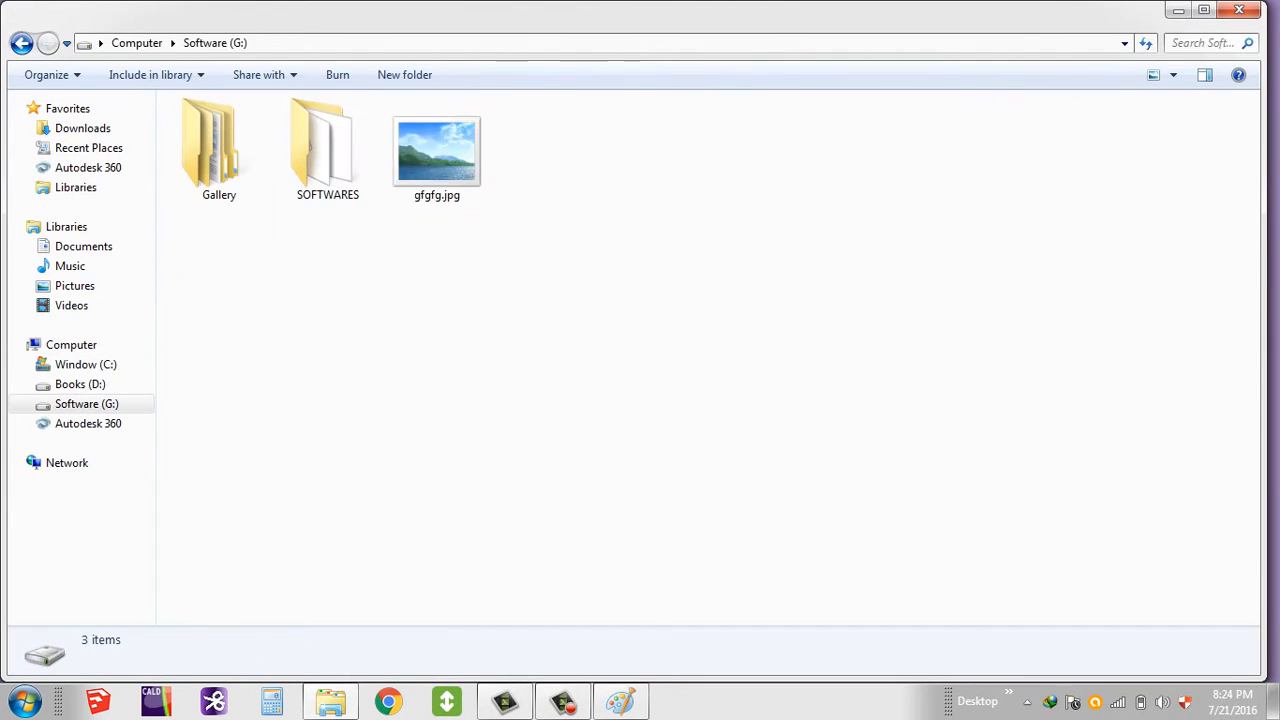
Check gfgfg.jpg's details (1366 × 768, 70.8 KB), open it, then return to the desktop.
click(437, 150)
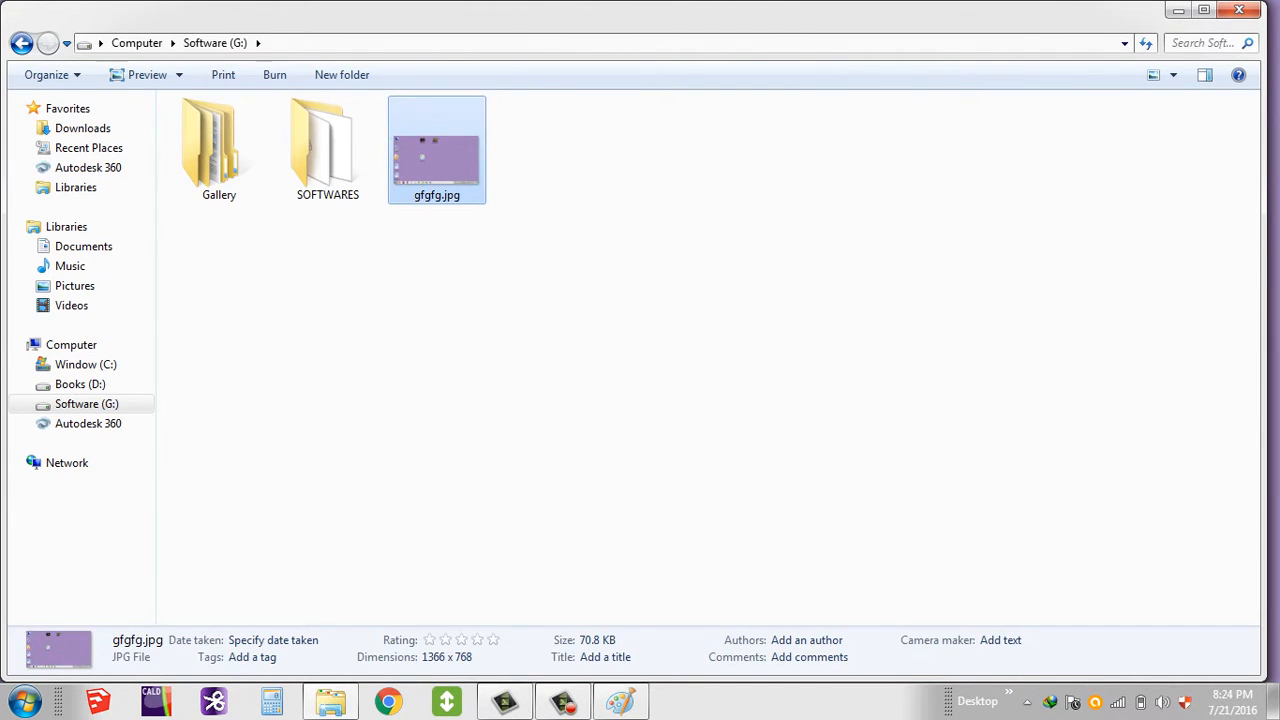
double_click(437, 150)
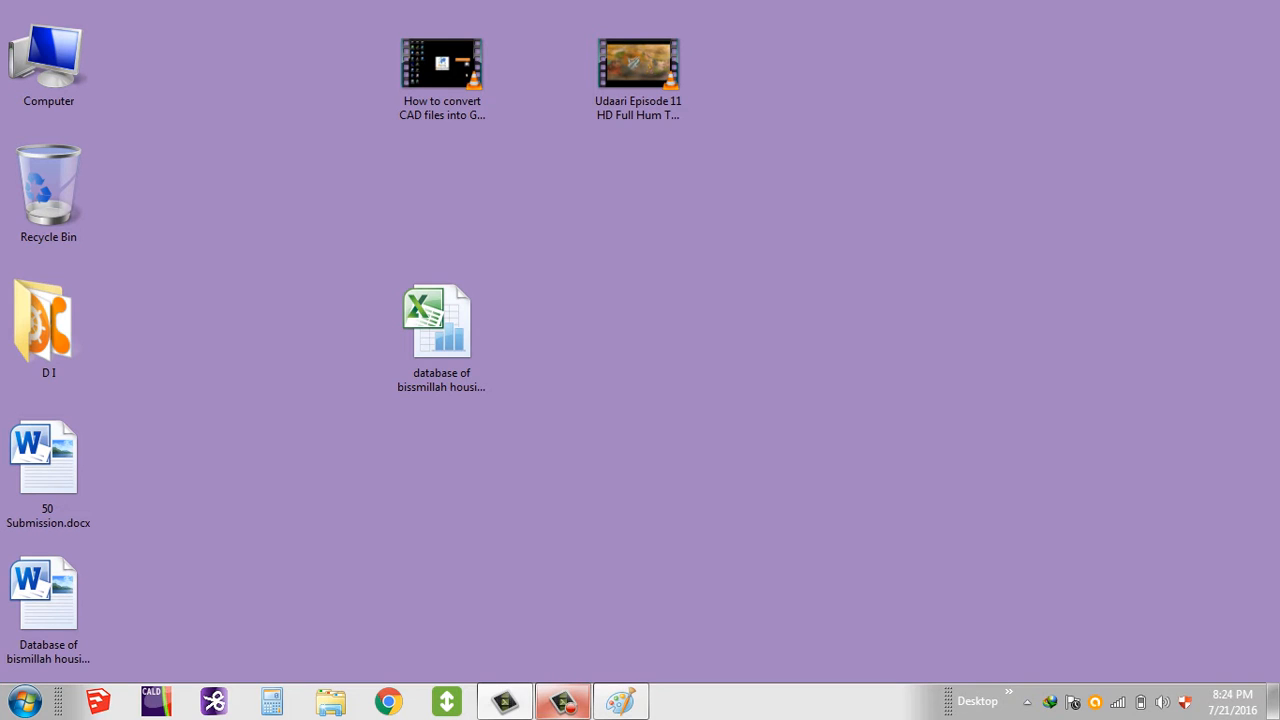
click(562, 700)
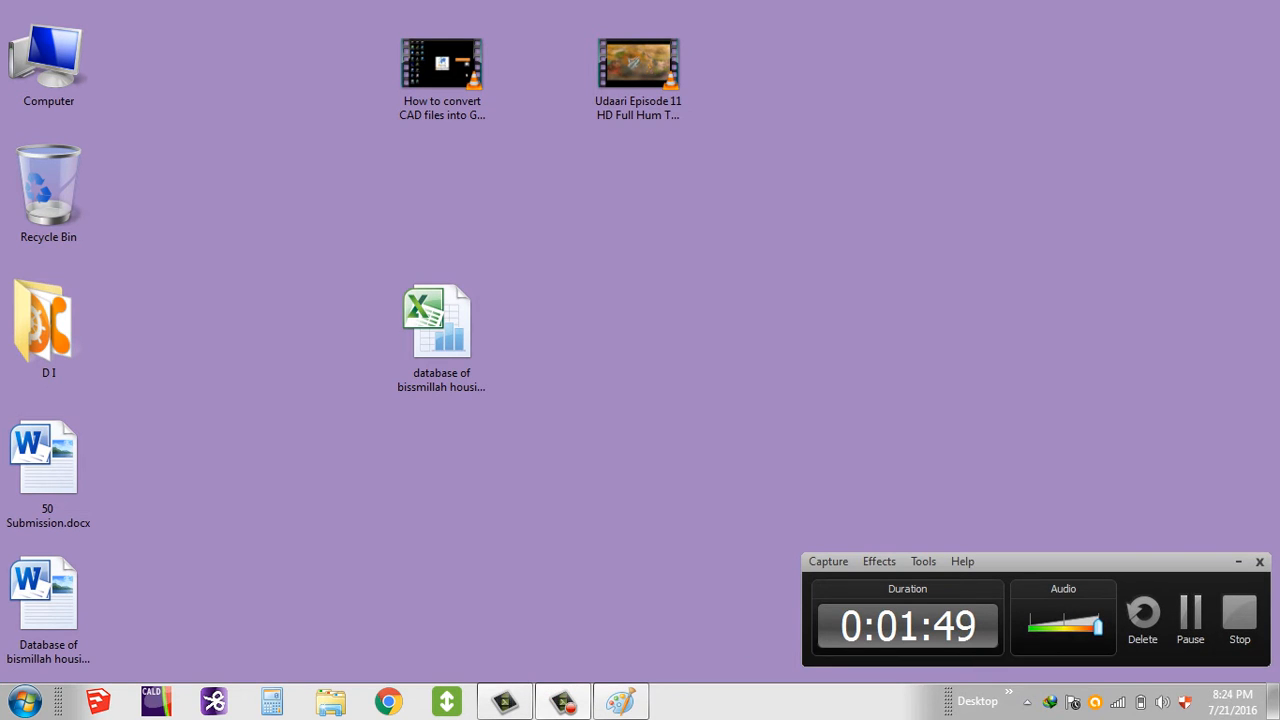